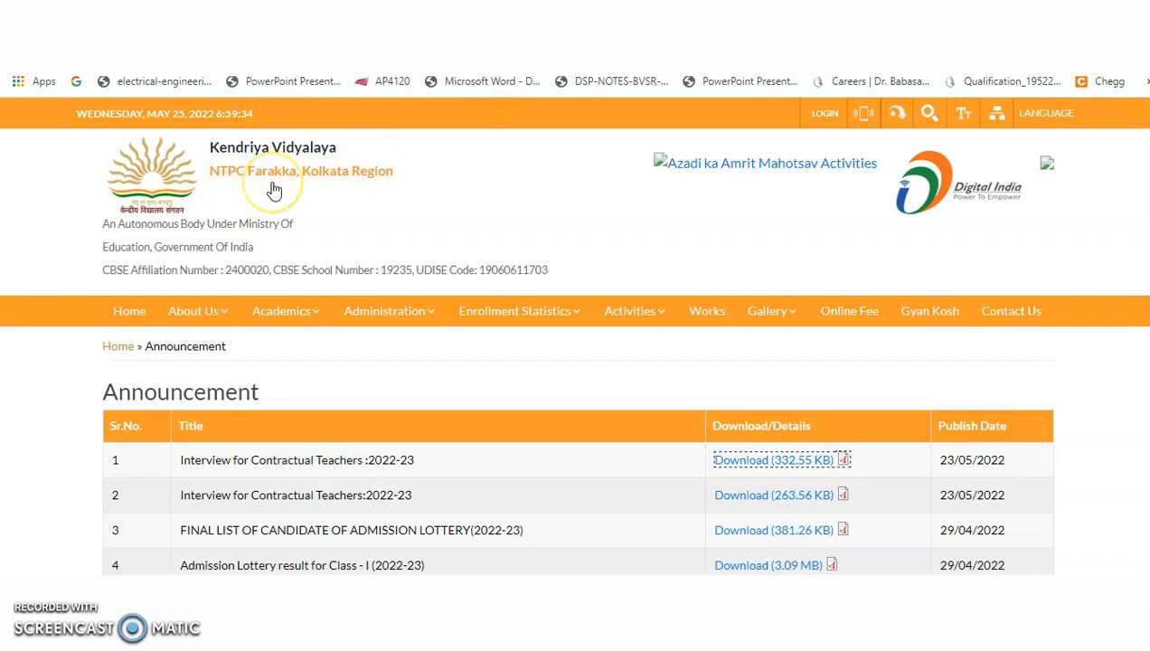
mouse_move(368, 190)
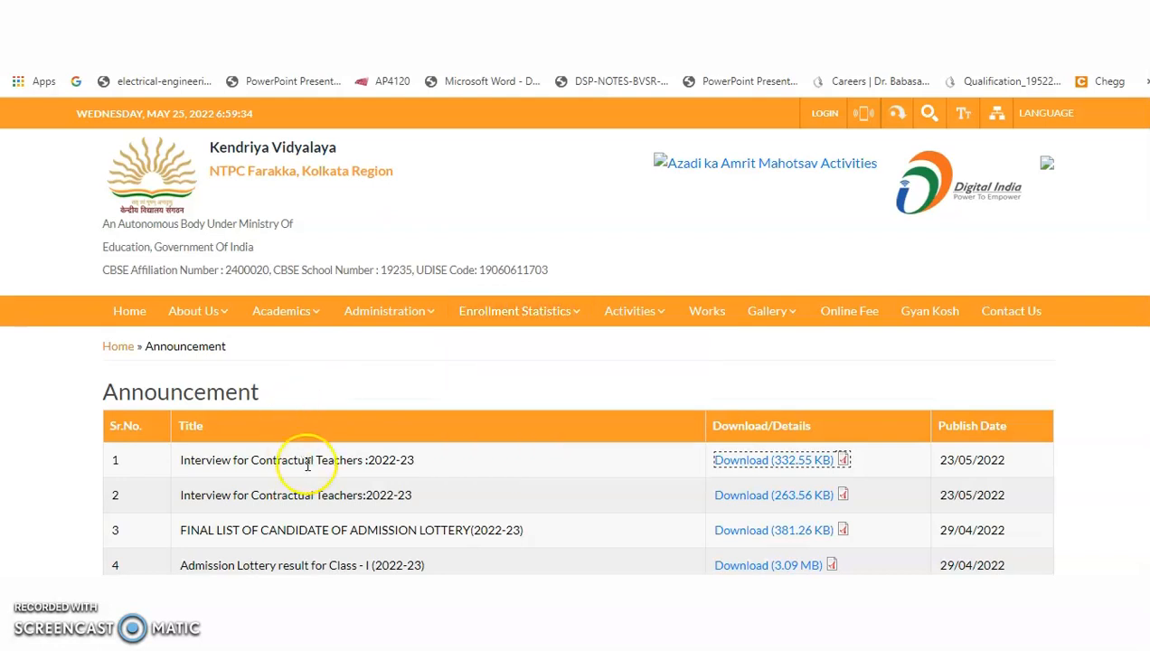
mouse_move(758, 496)
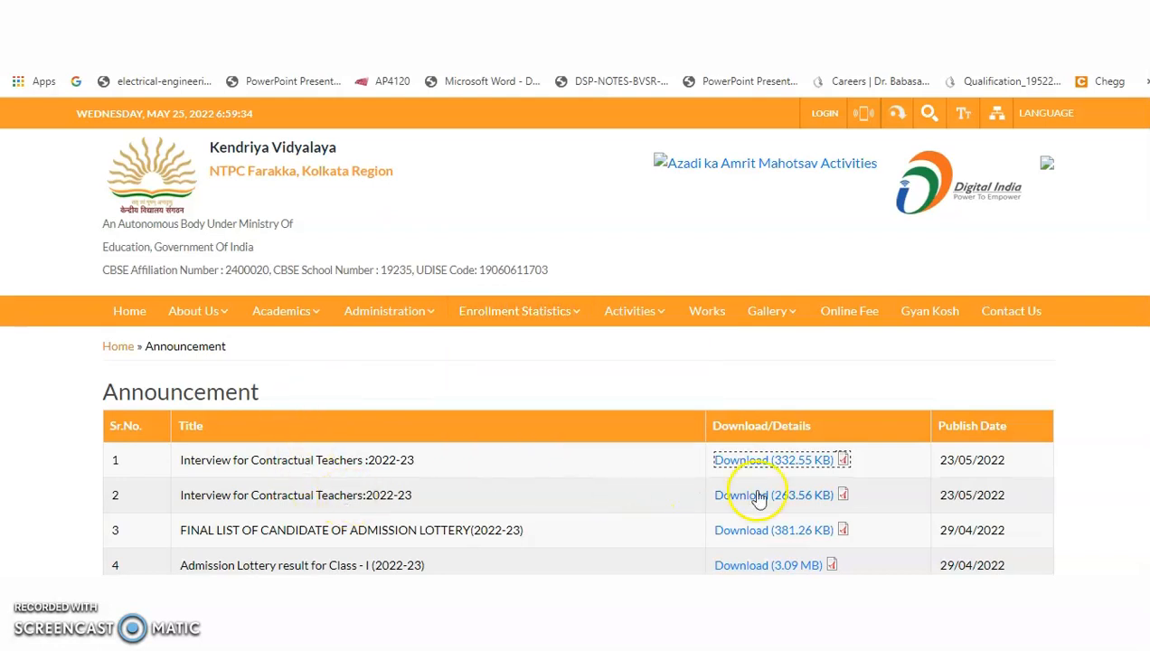
mouse_move(981, 502)
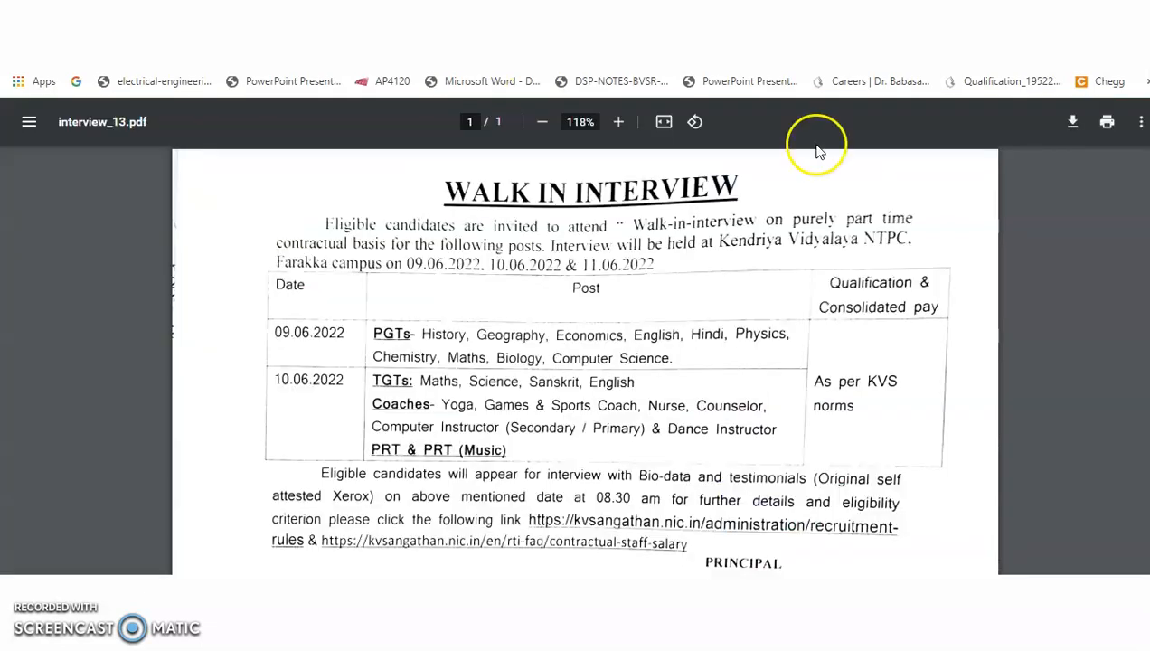
mouse_move(856, 241)
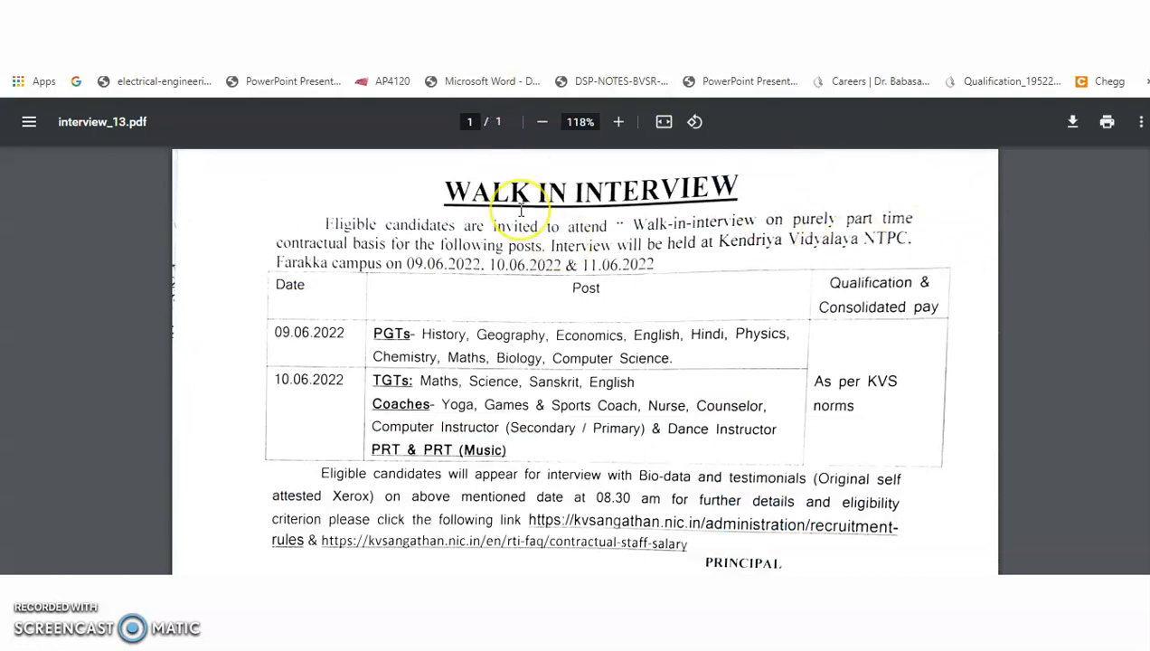
mouse_move(694, 214)
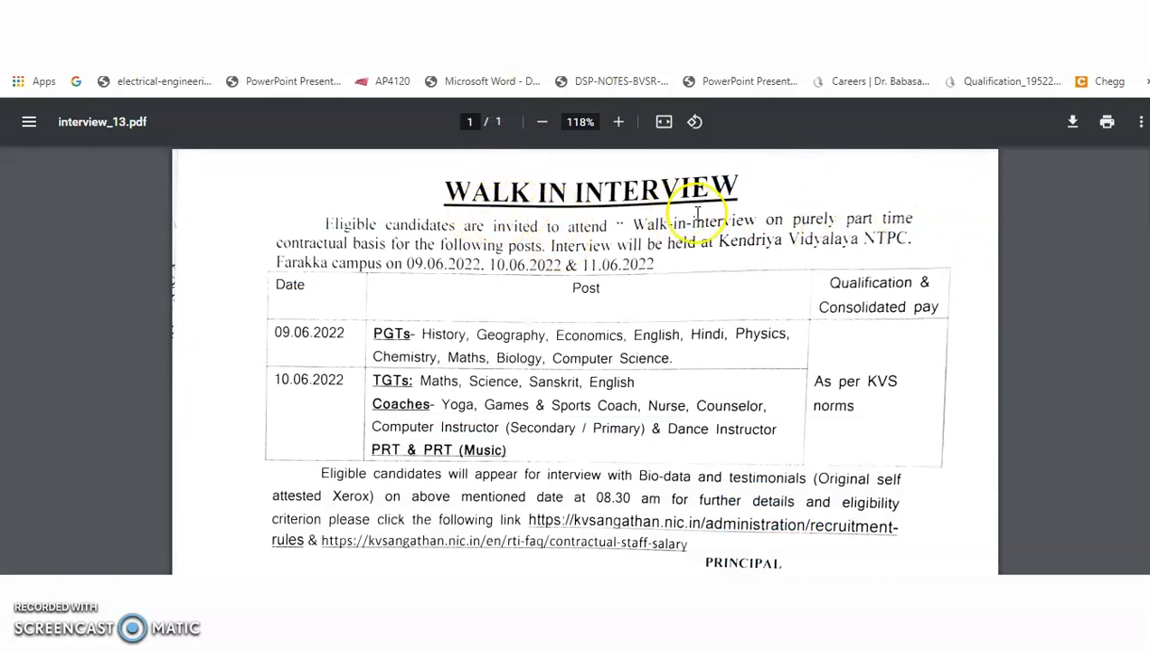
mouse_move(789, 235)
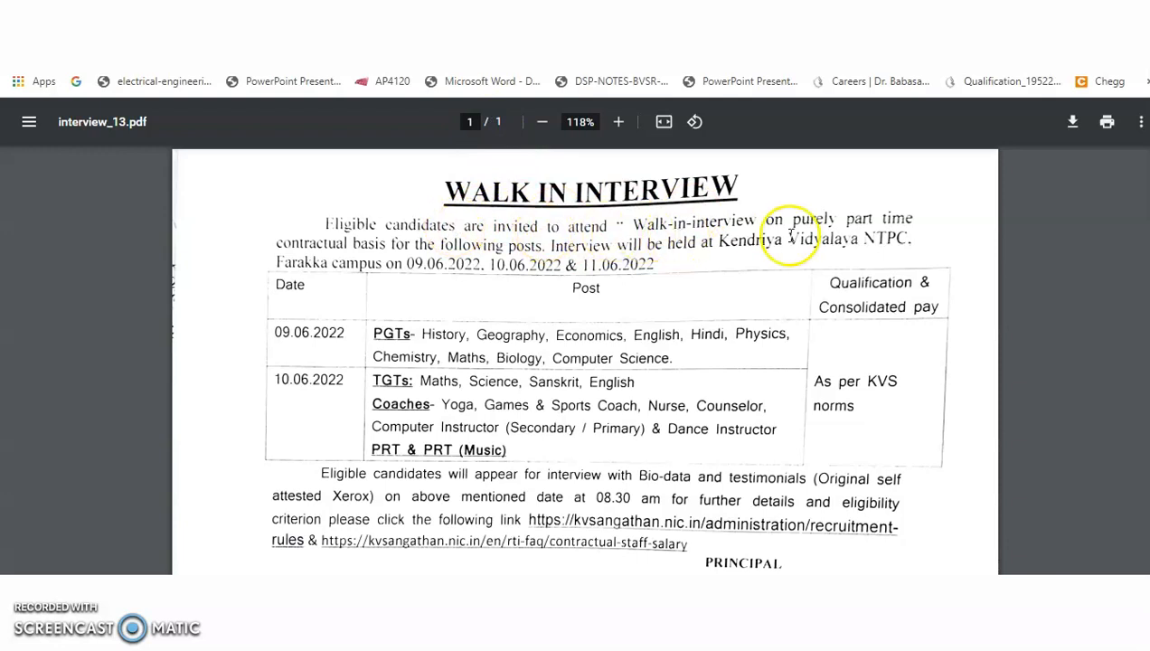
mouse_move(402, 264)
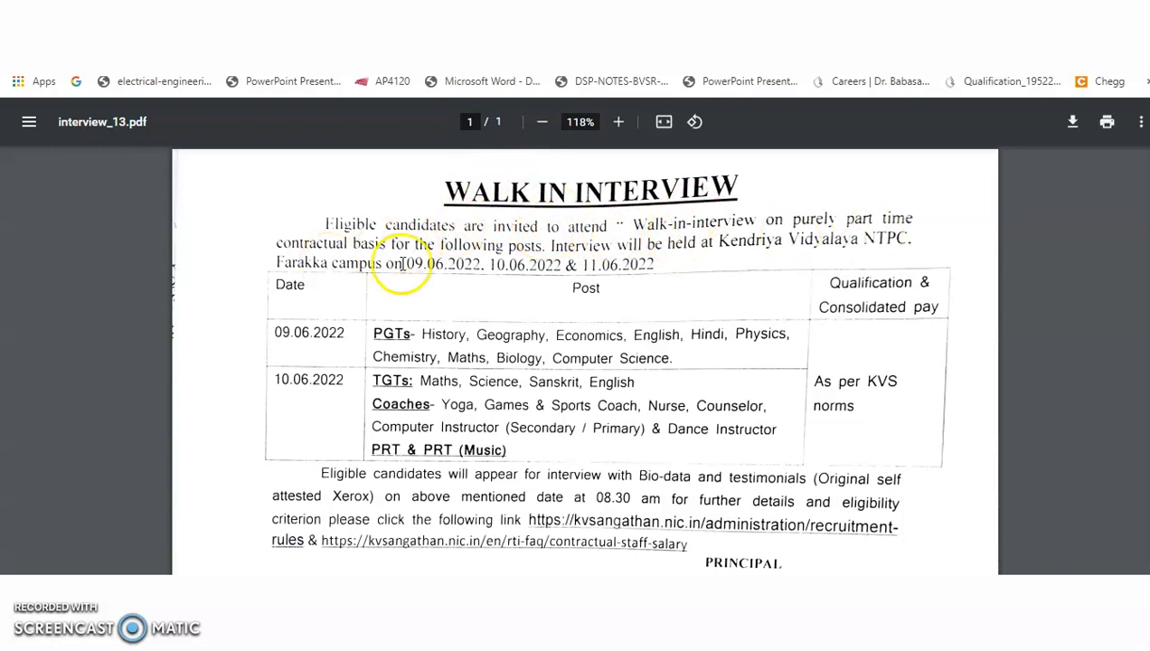
mouse_move(628, 256)
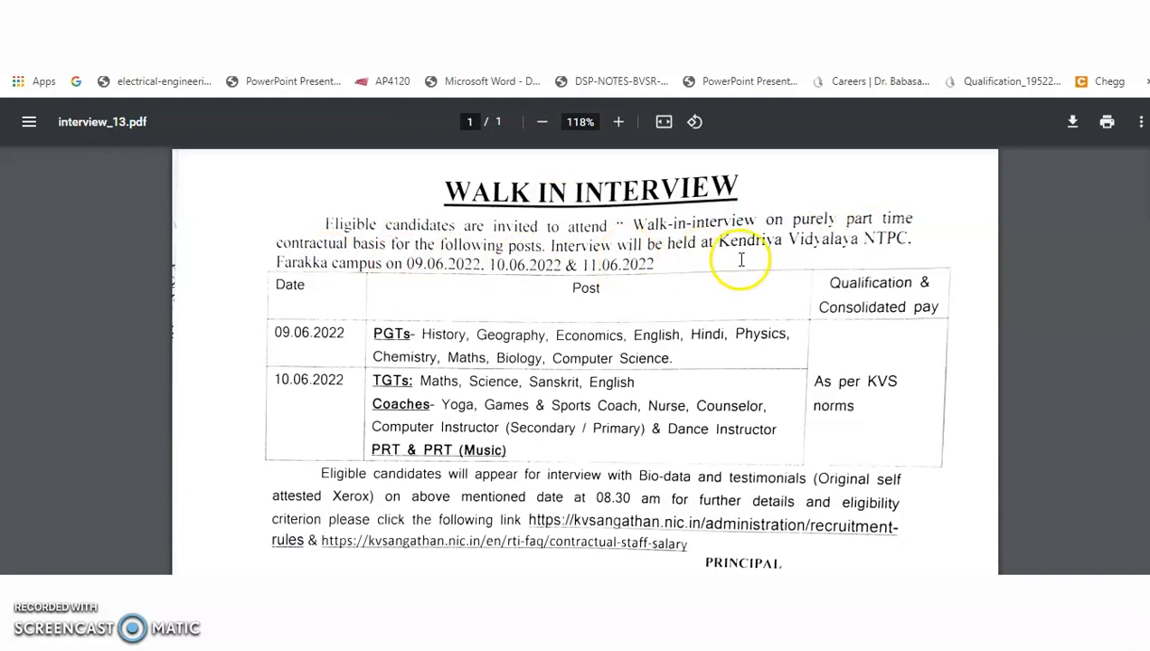
mouse_move(348, 275)
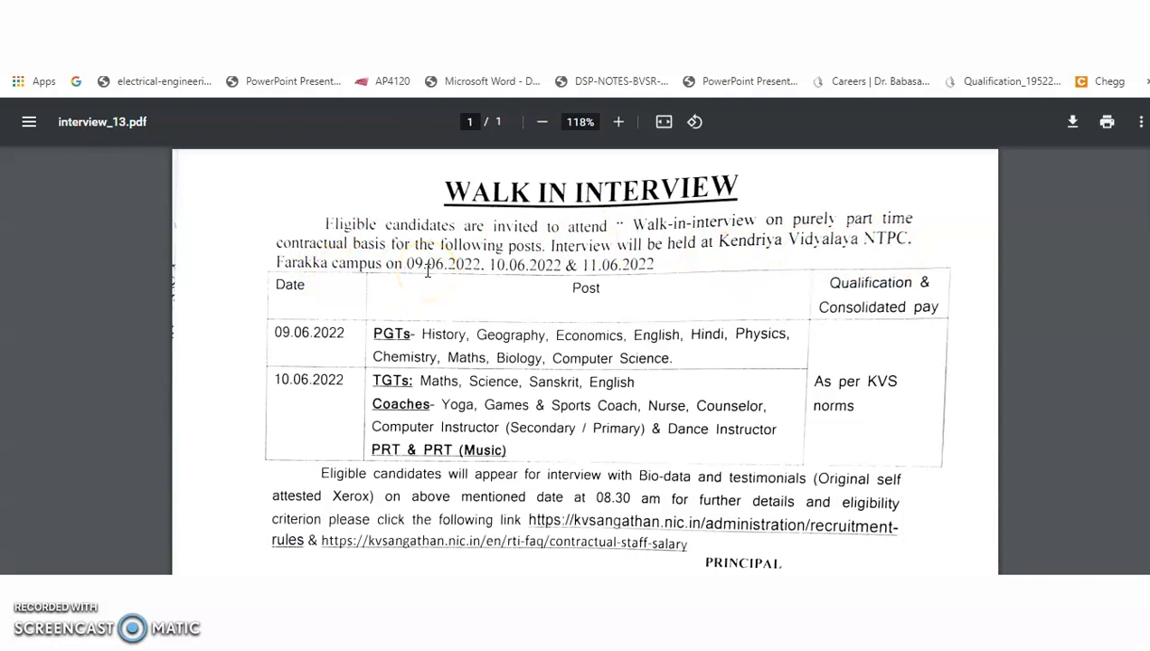
mouse_move(601, 271)
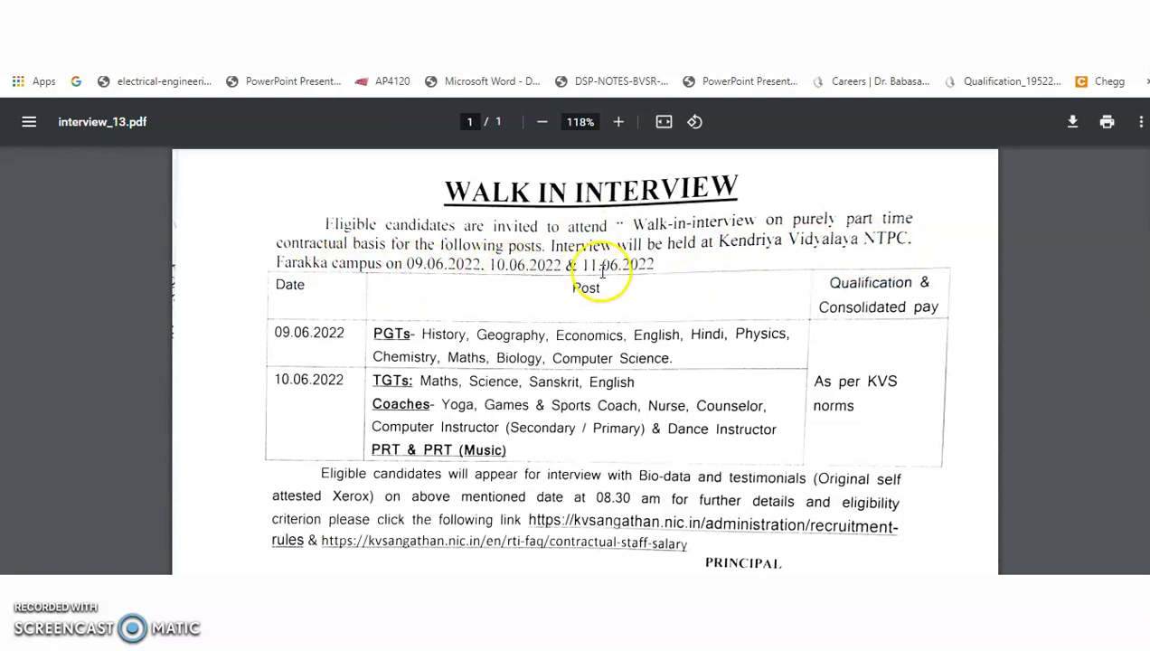
mouse_move(653, 279)
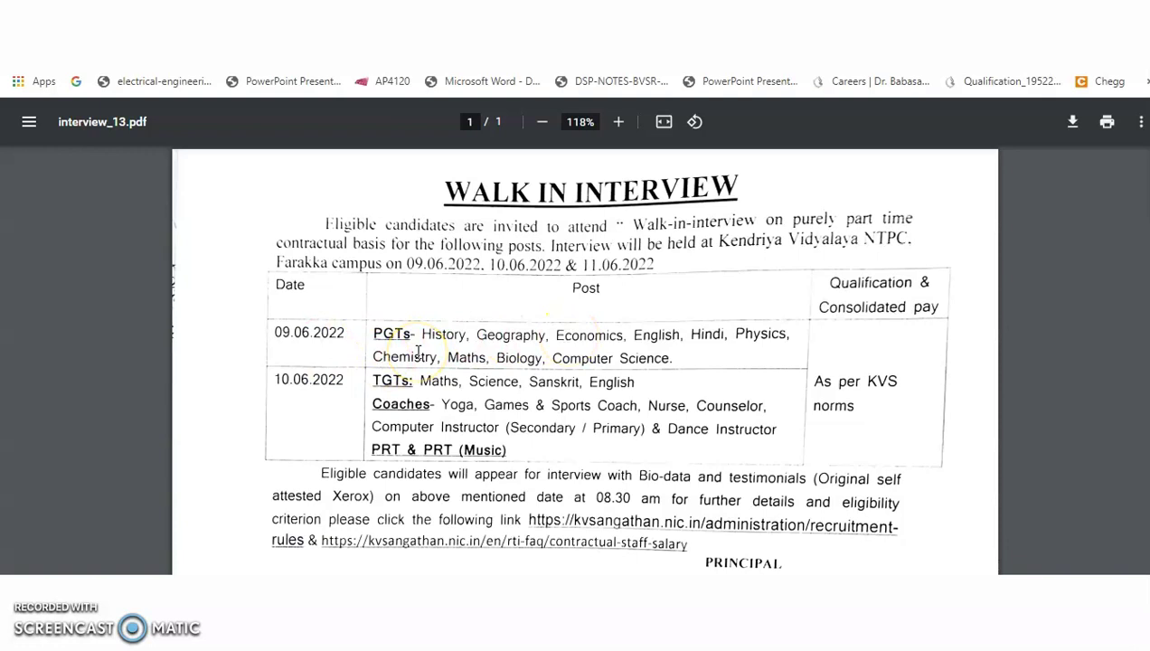
mouse_move(642, 348)
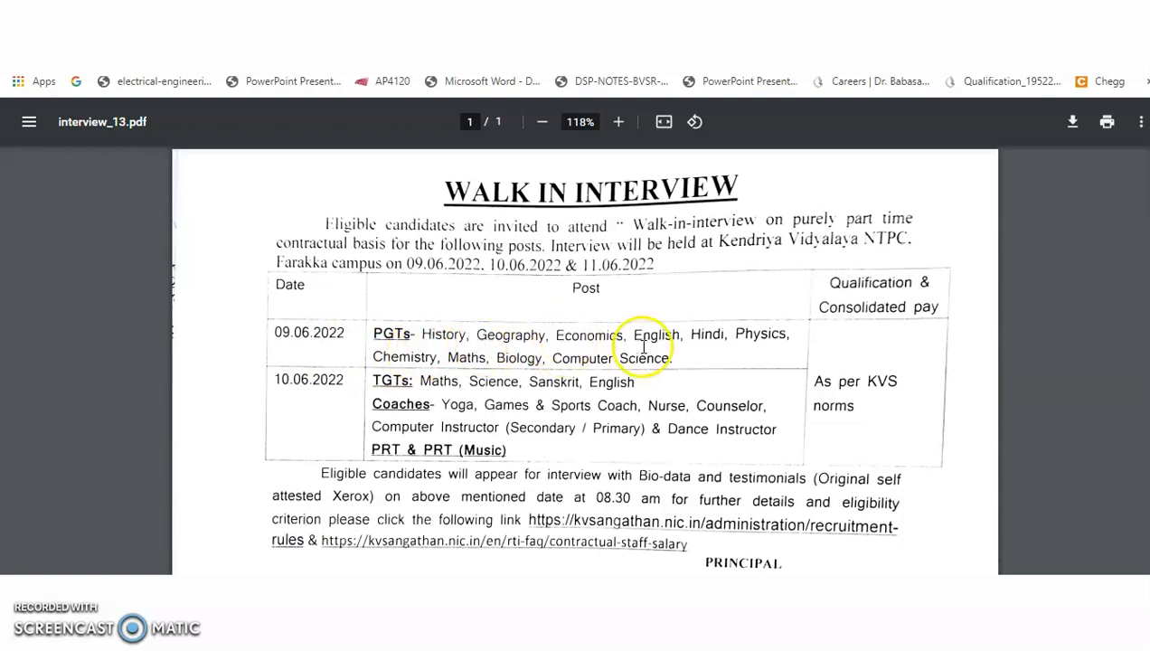
mouse_move(414, 368)
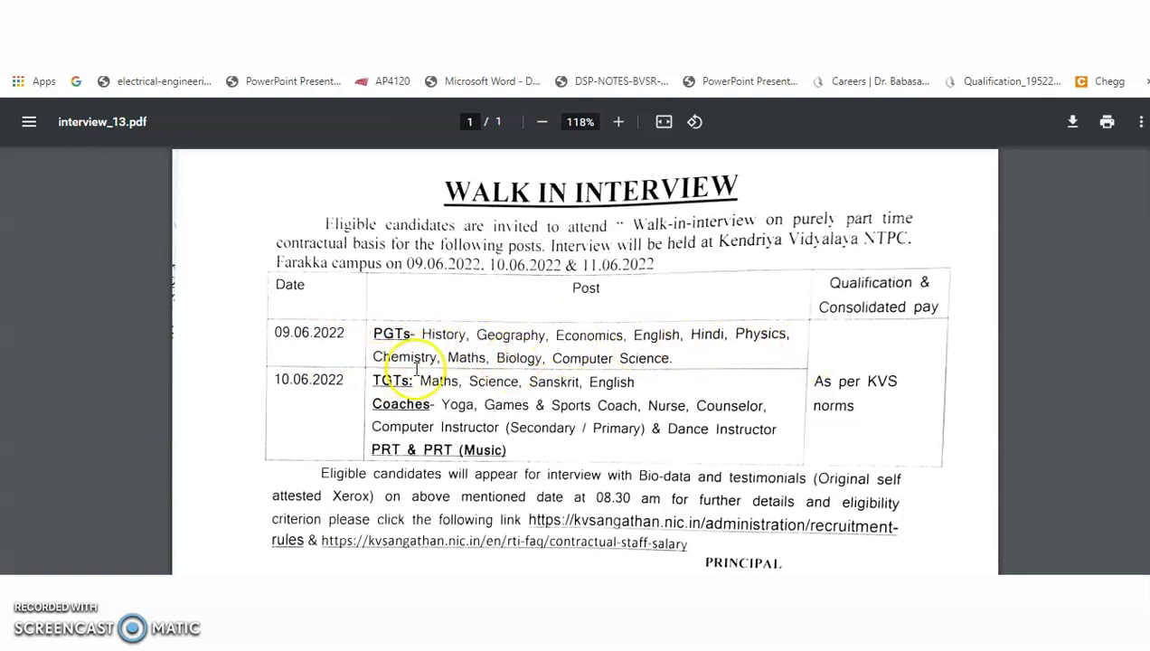
mouse_move(687, 372)
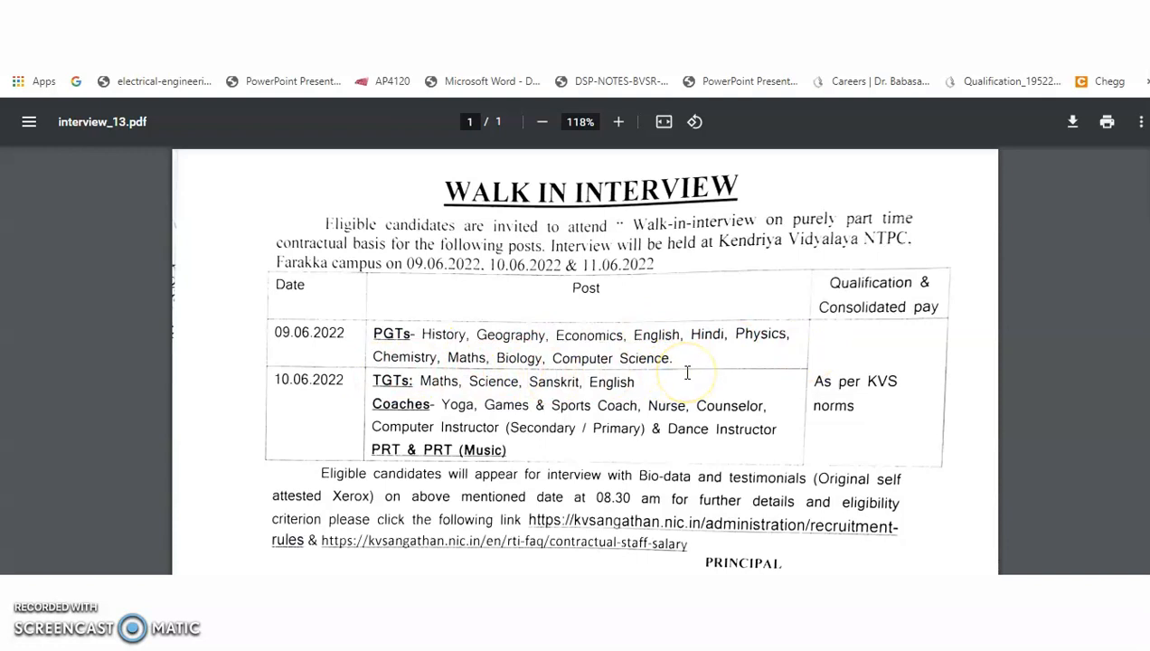
mouse_move(858, 420)
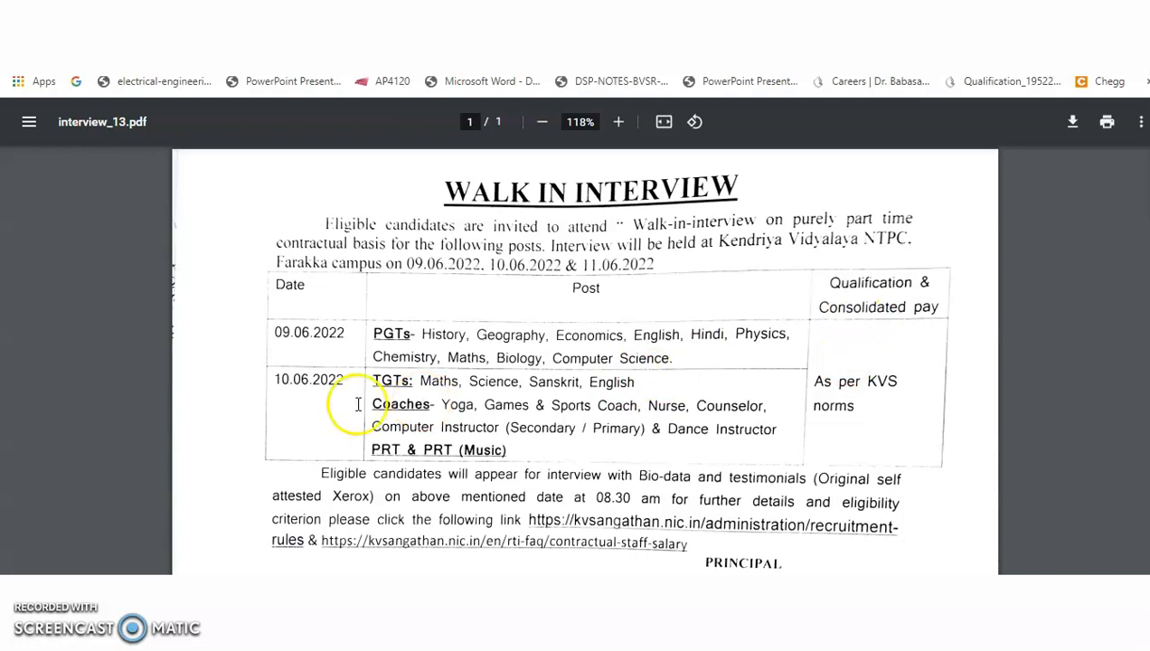
mouse_move(397, 403)
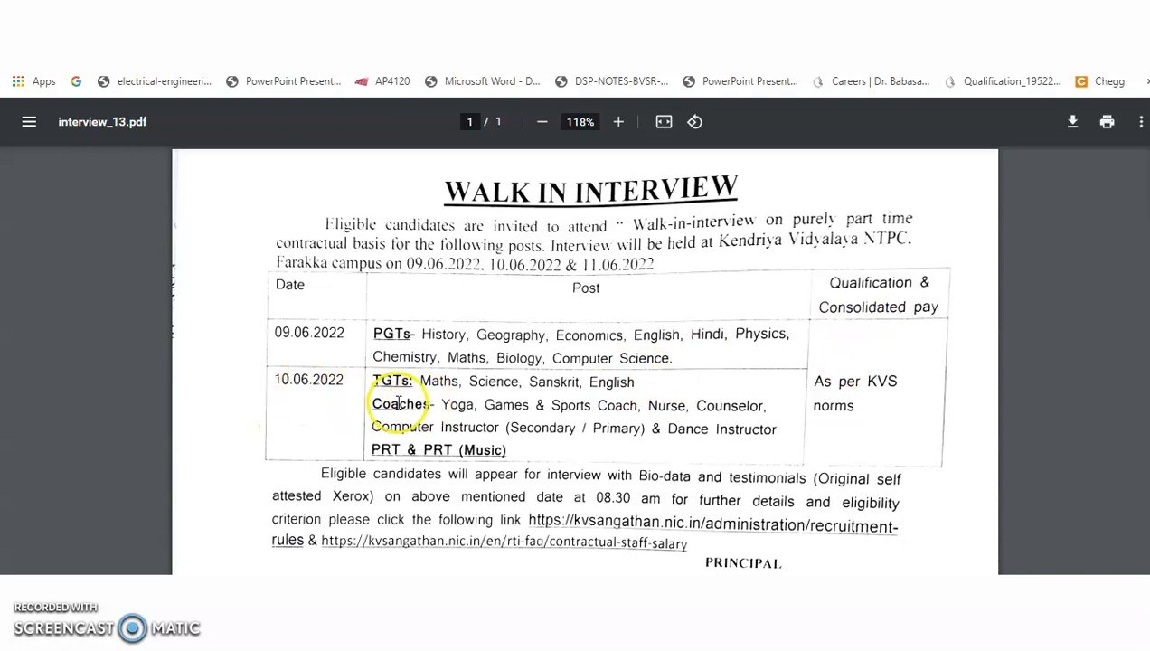
mouse_move(452, 464)
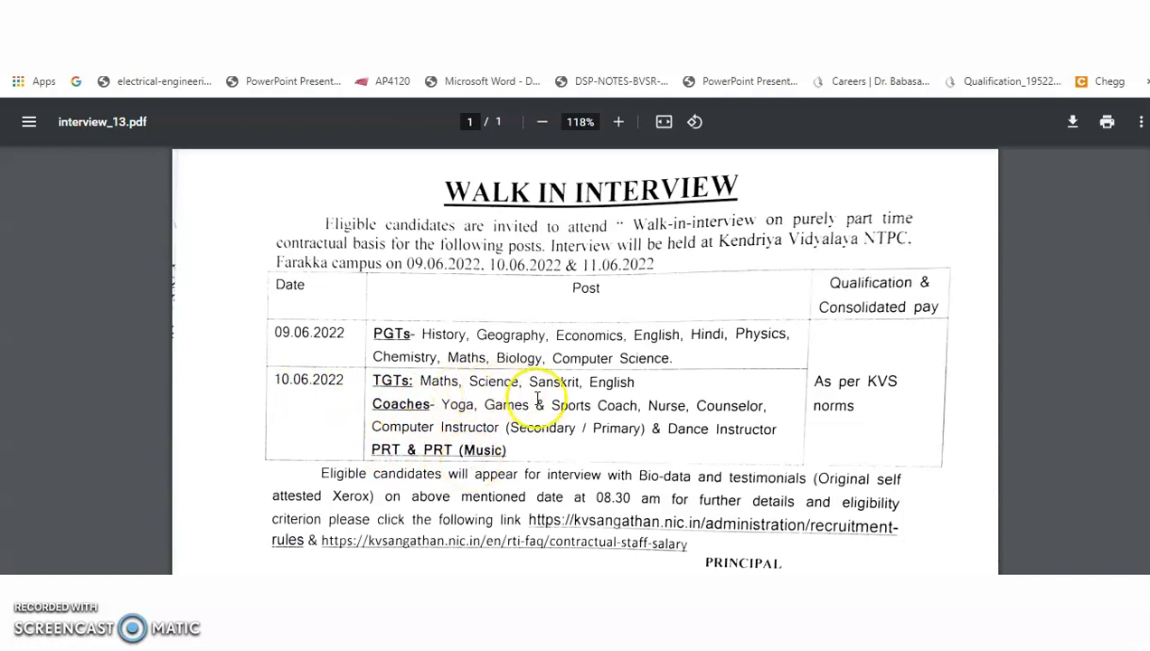
mouse_move(416, 419)
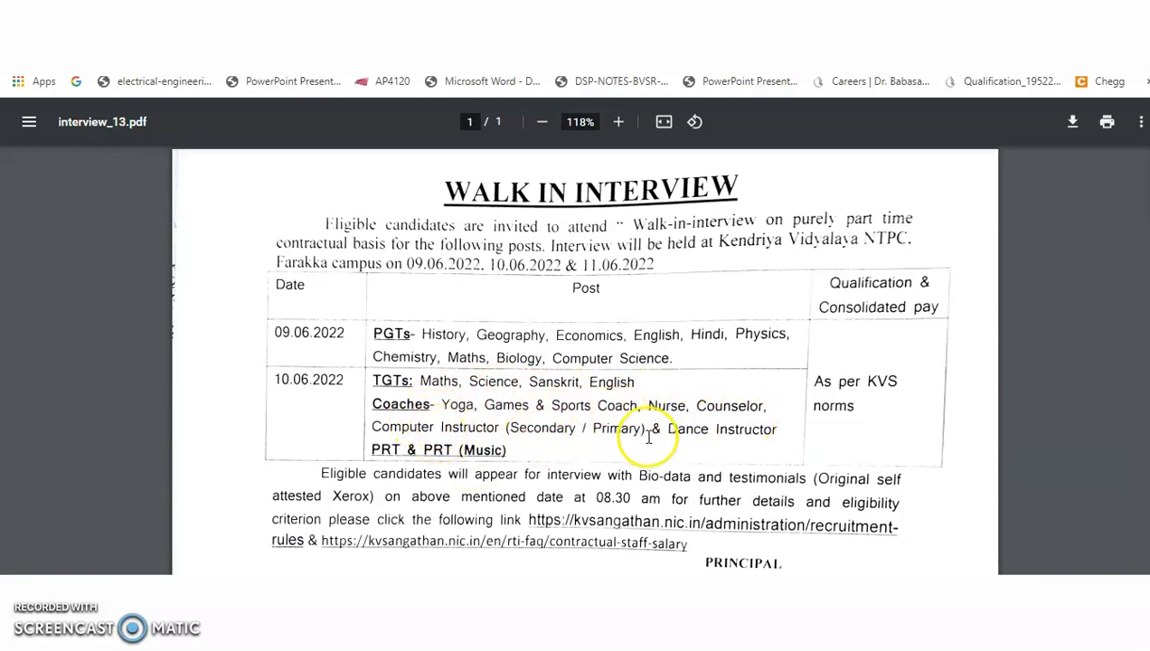
mouse_move(446, 466)
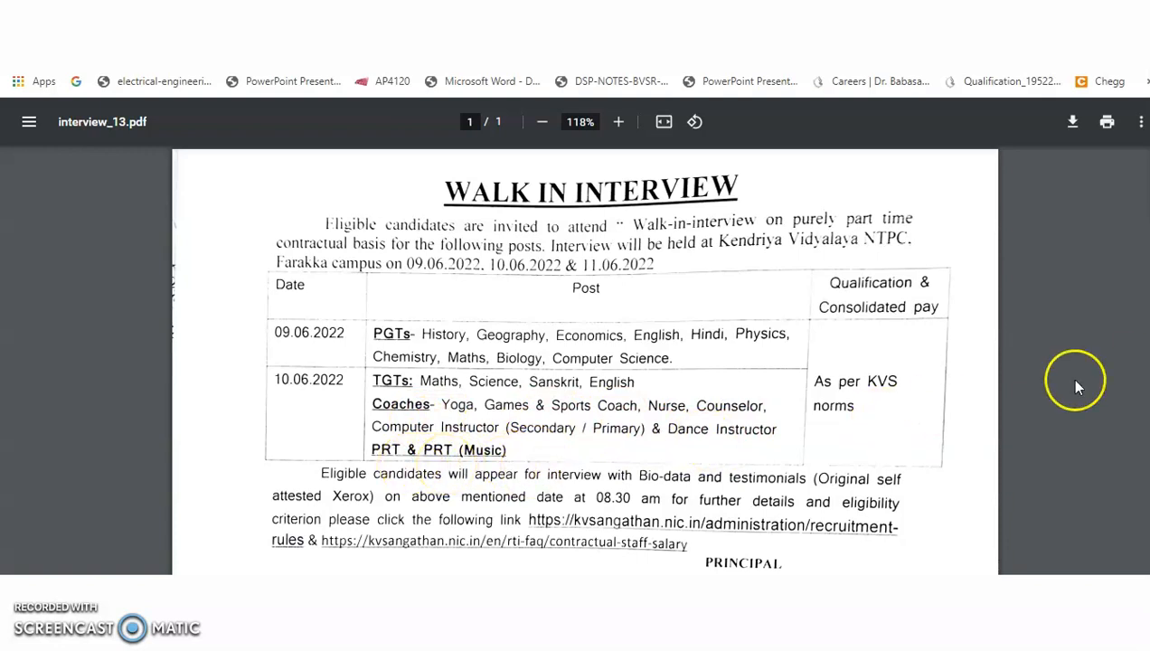
mouse_move(1107, 401)
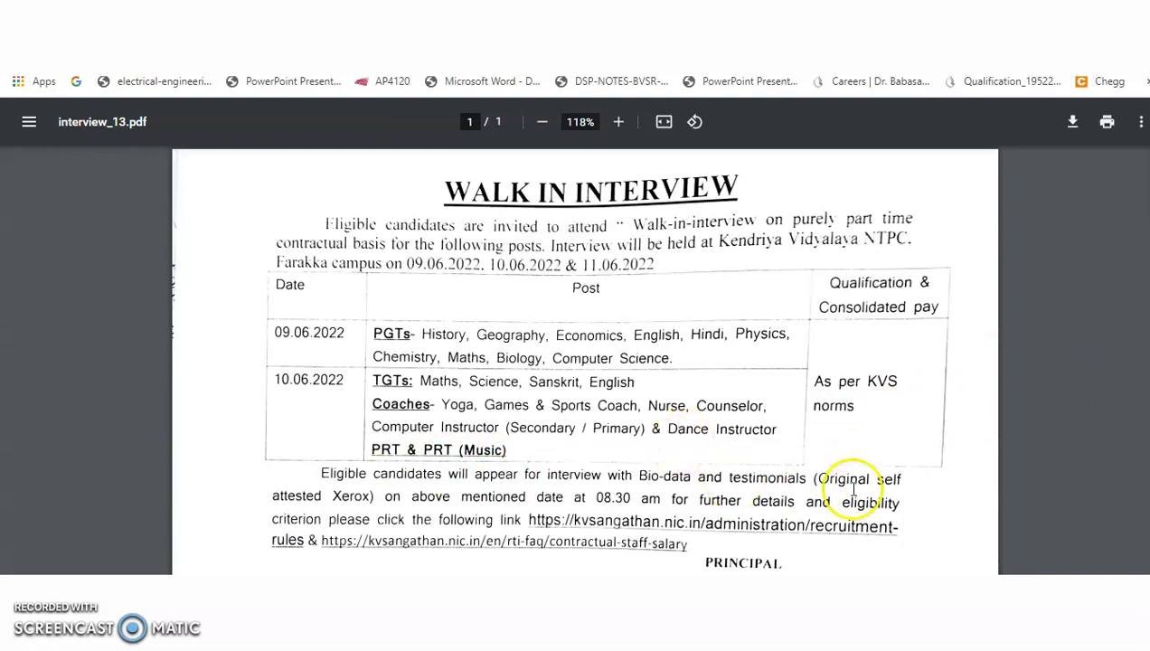
mouse_move(330, 519)
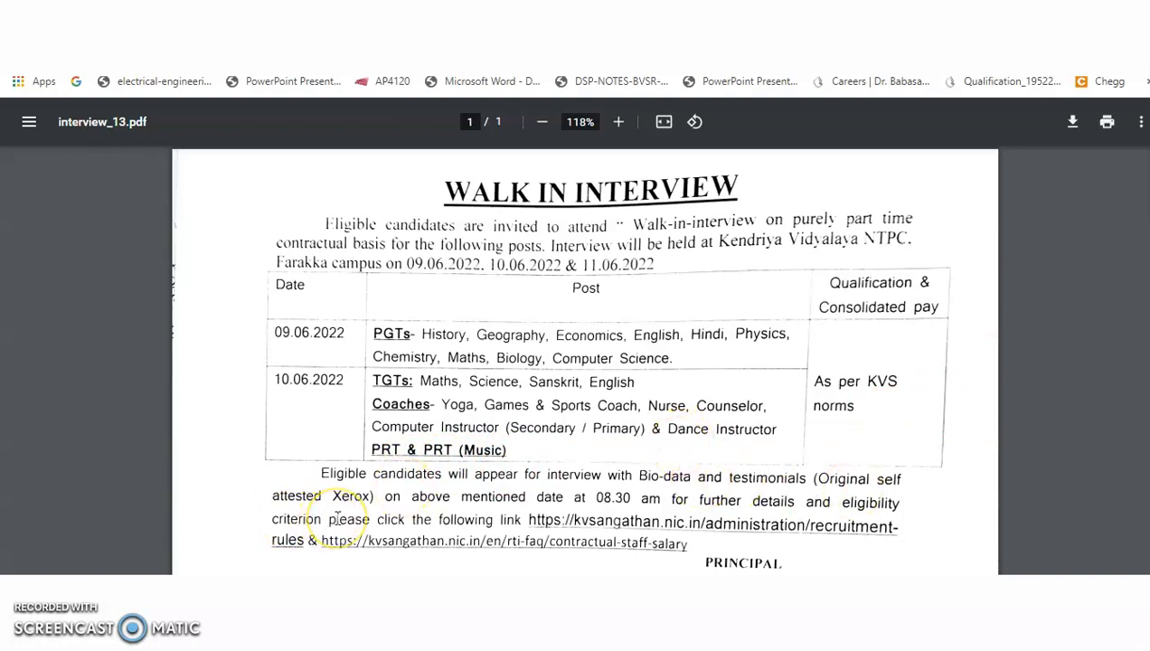
mouse_move(453, 520)
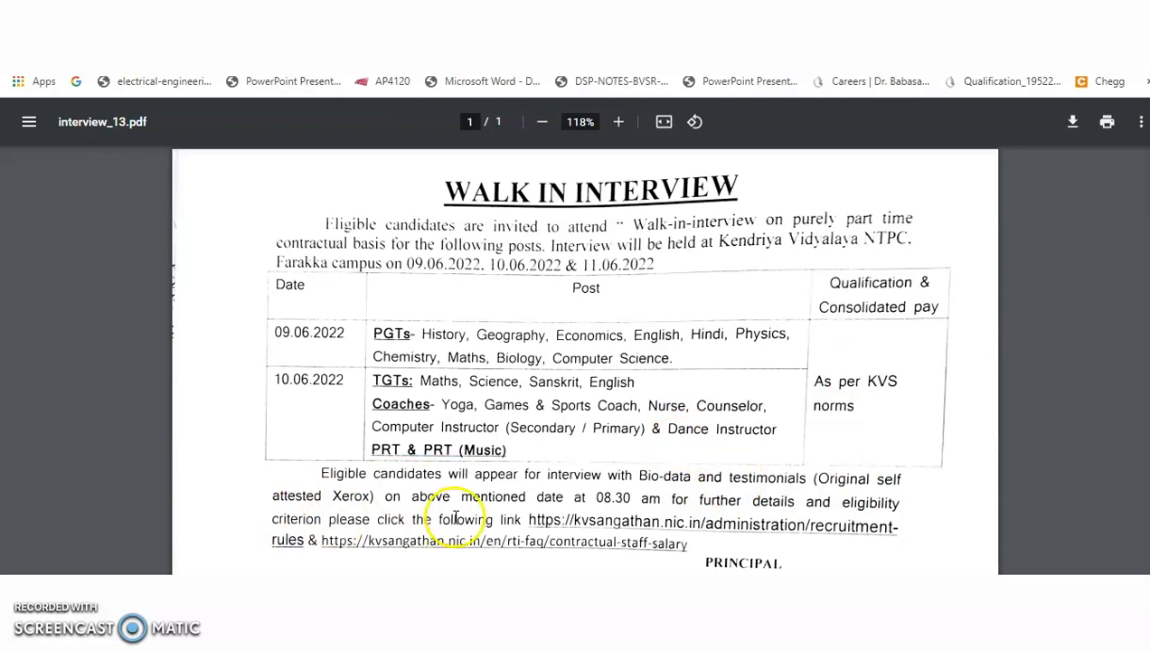
mouse_move(663, 510)
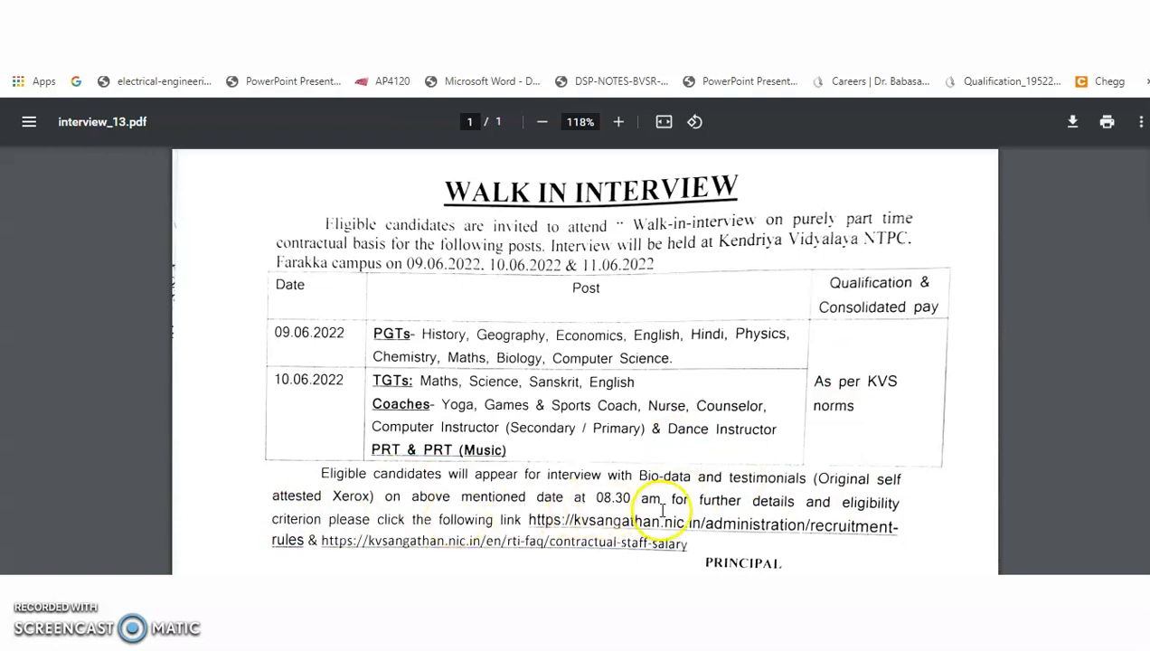
mouse_move(509, 520)
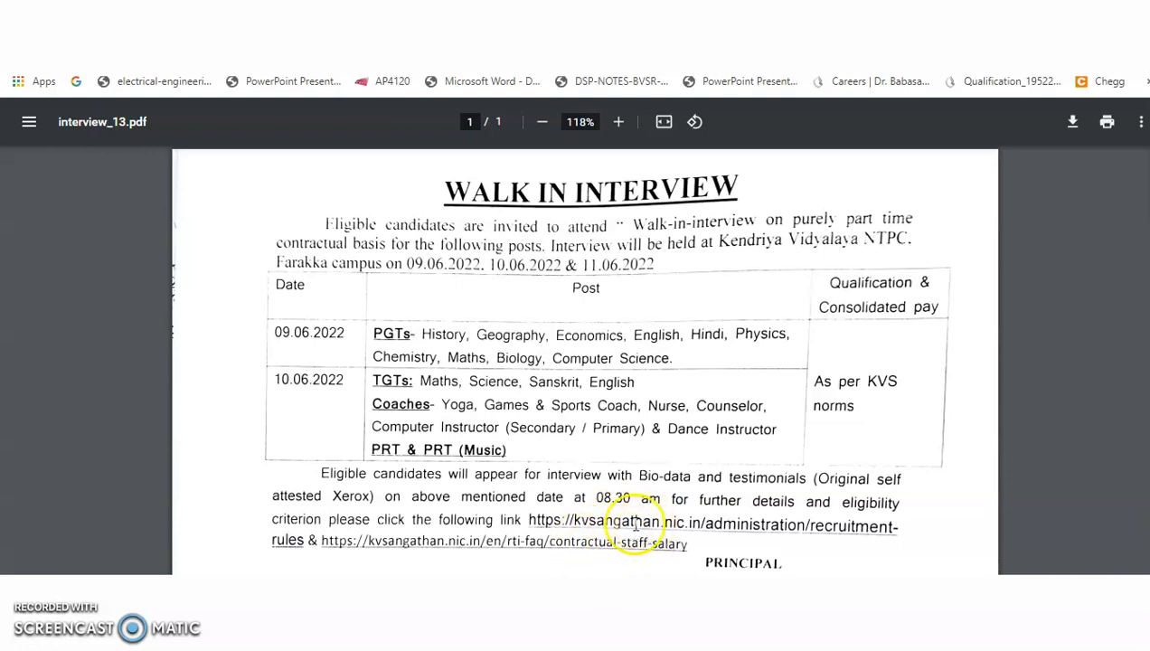
mouse_move(960, 503)
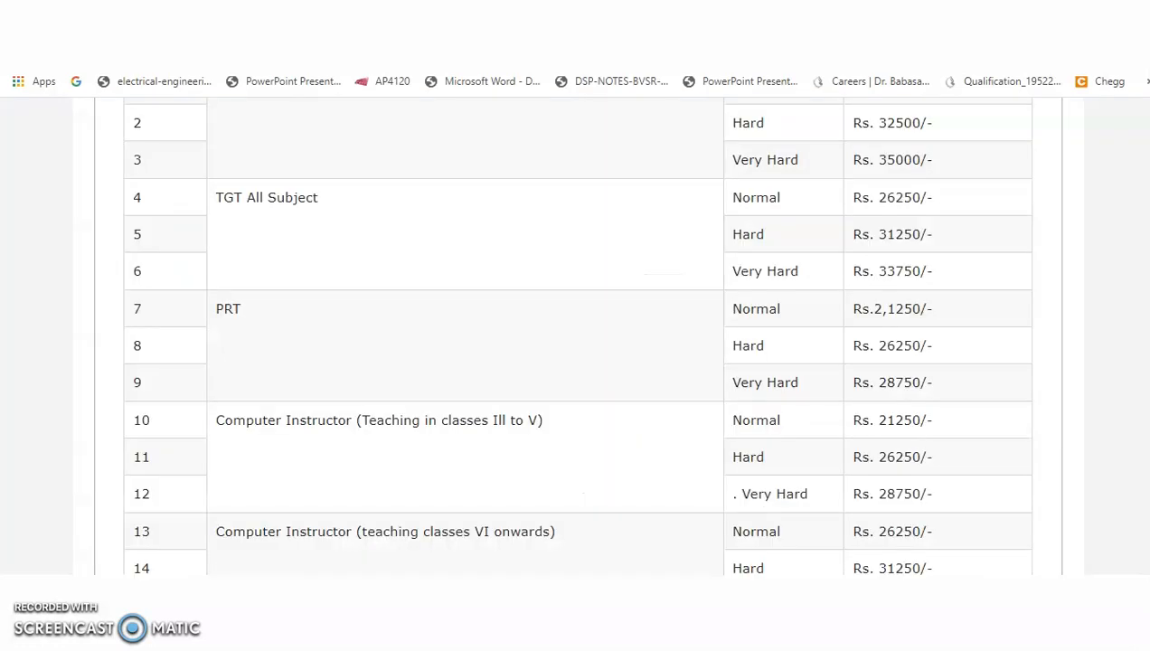
Scroll the consolidated pay table down through contractual teacher rates to Spoken English Teacher
scroll("up", 3)
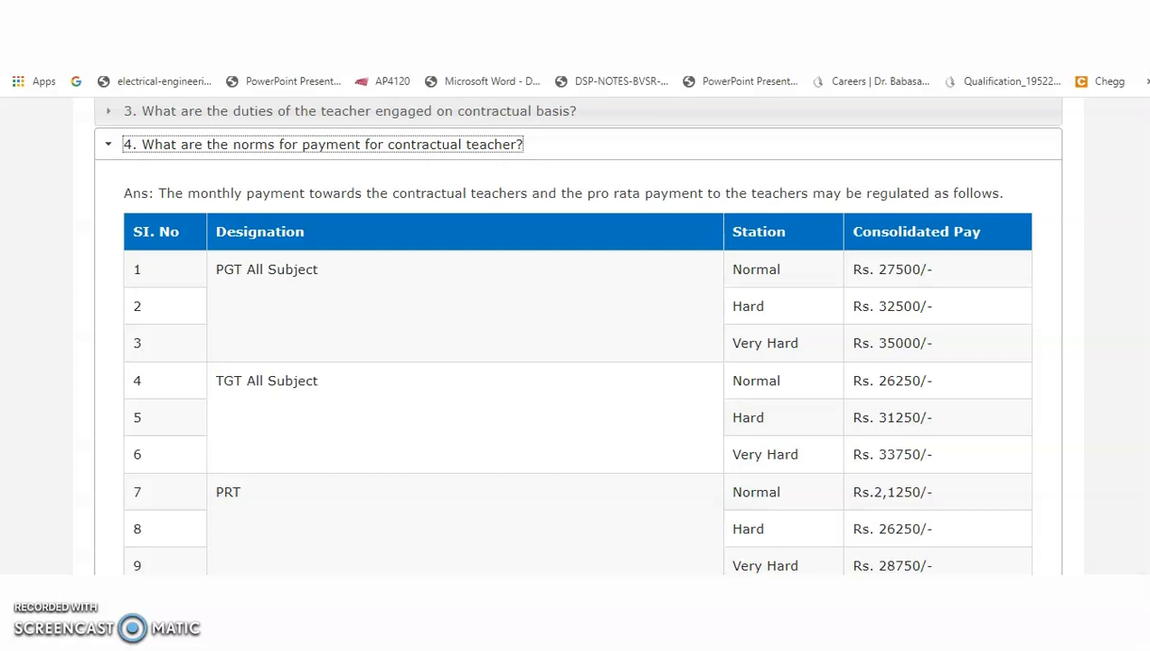
scroll("down", 3)
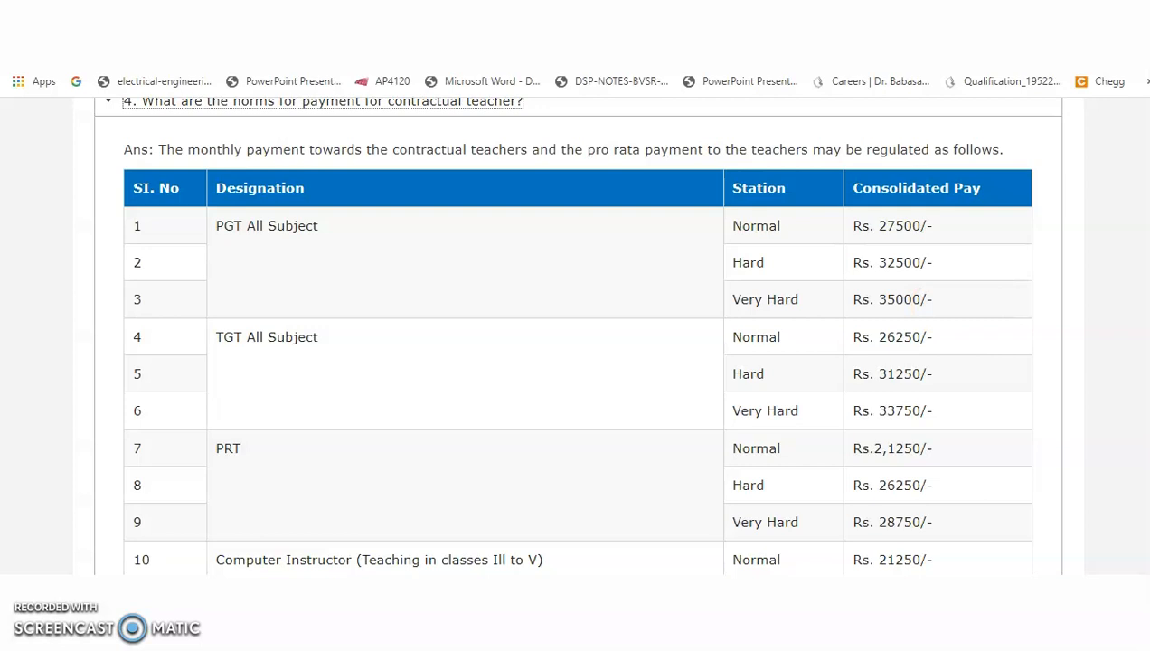
scroll("down", 3)
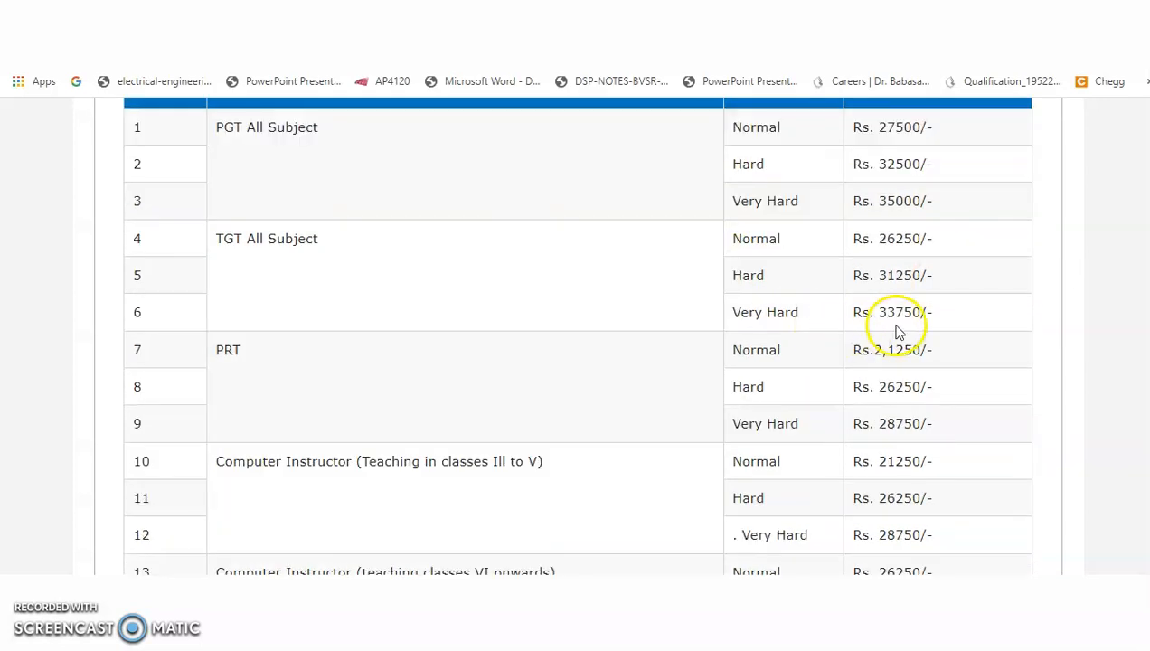
scroll("down", 3)
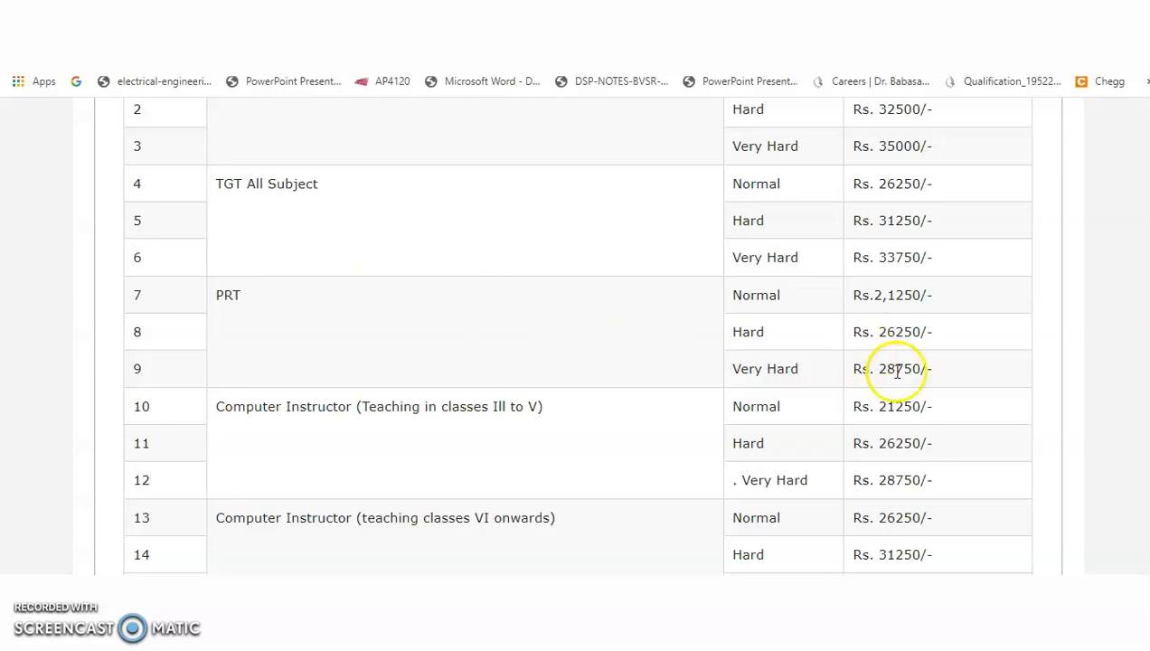
scroll("down", 3)
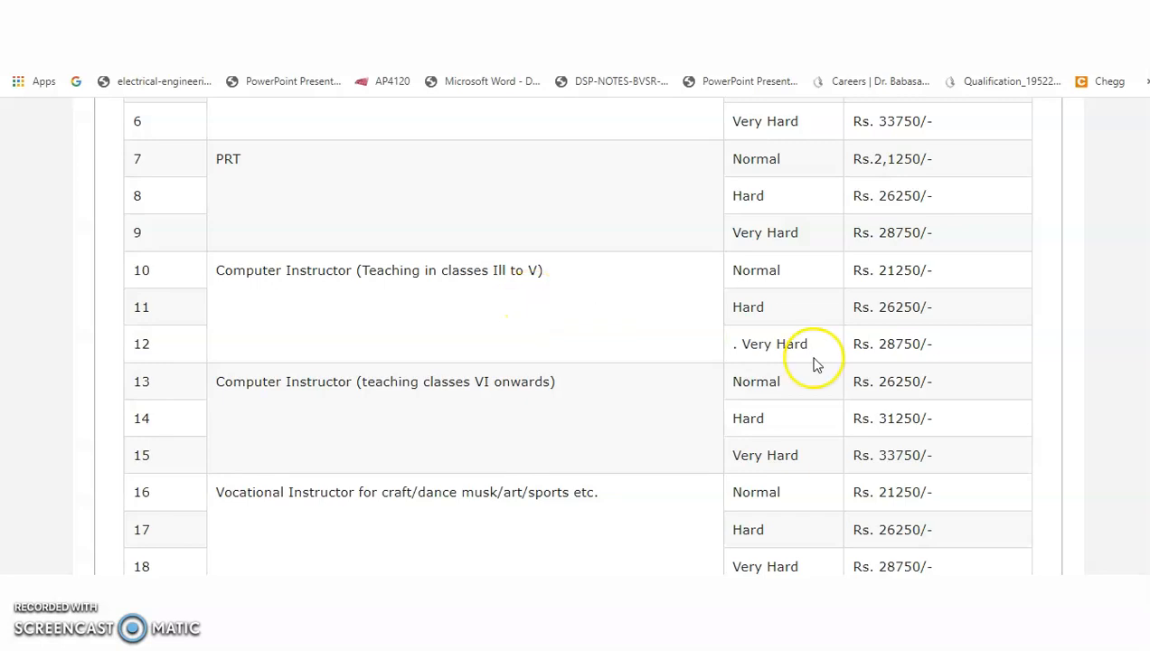
scroll("down", 3)
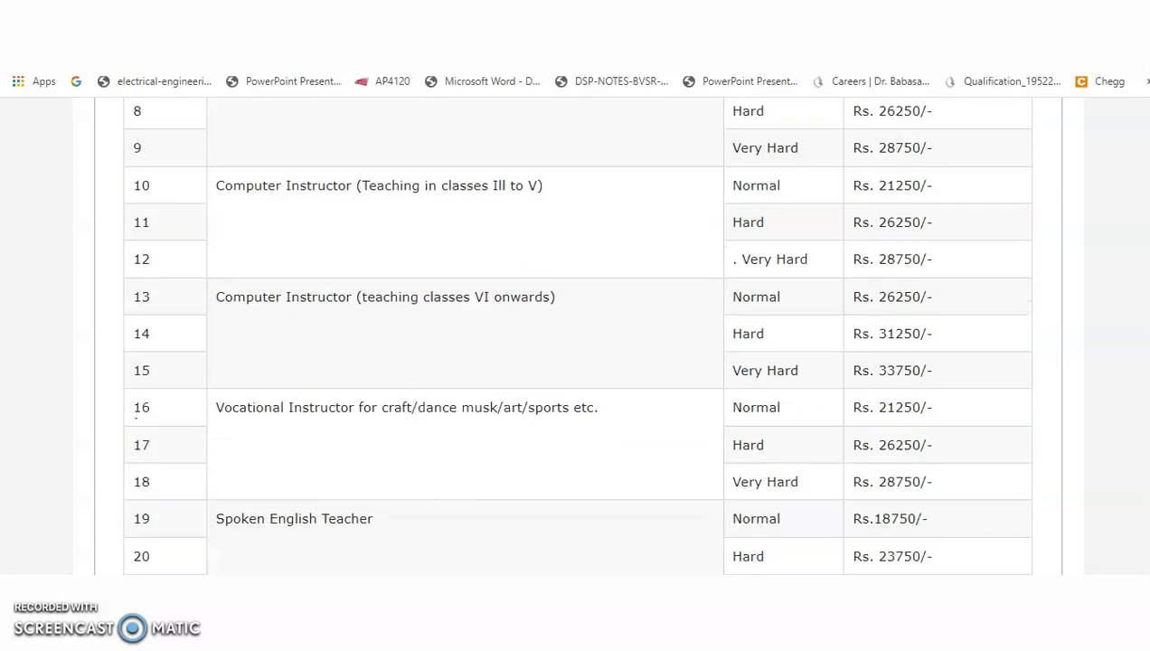
scroll("down", 3)
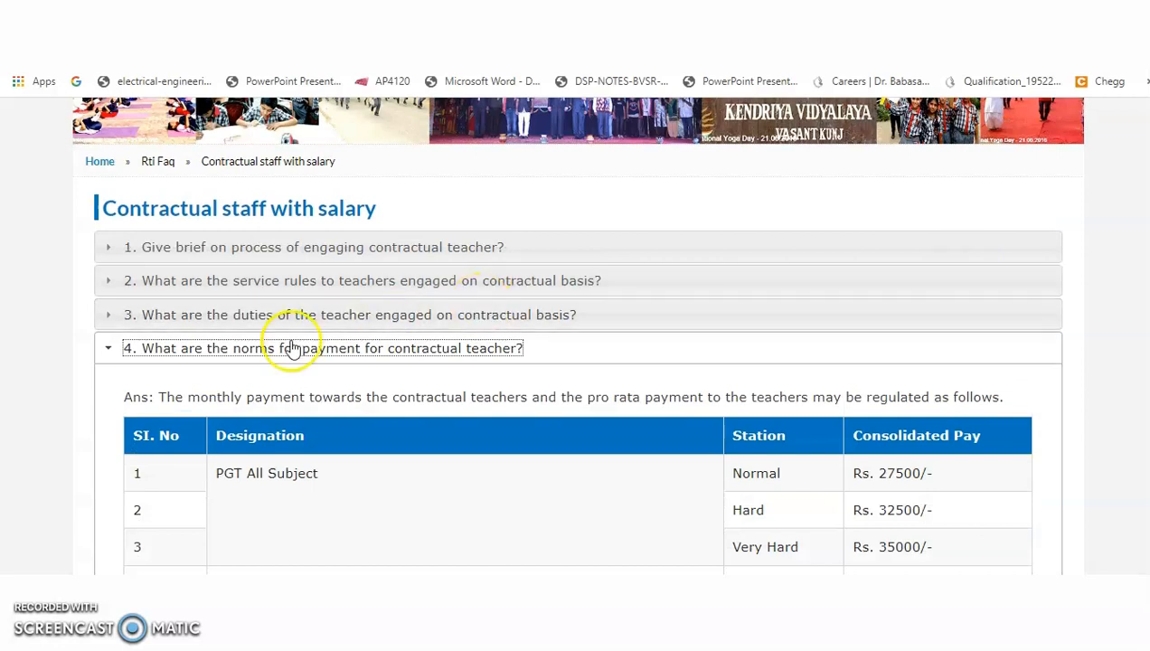
mouse_move(352, 257)
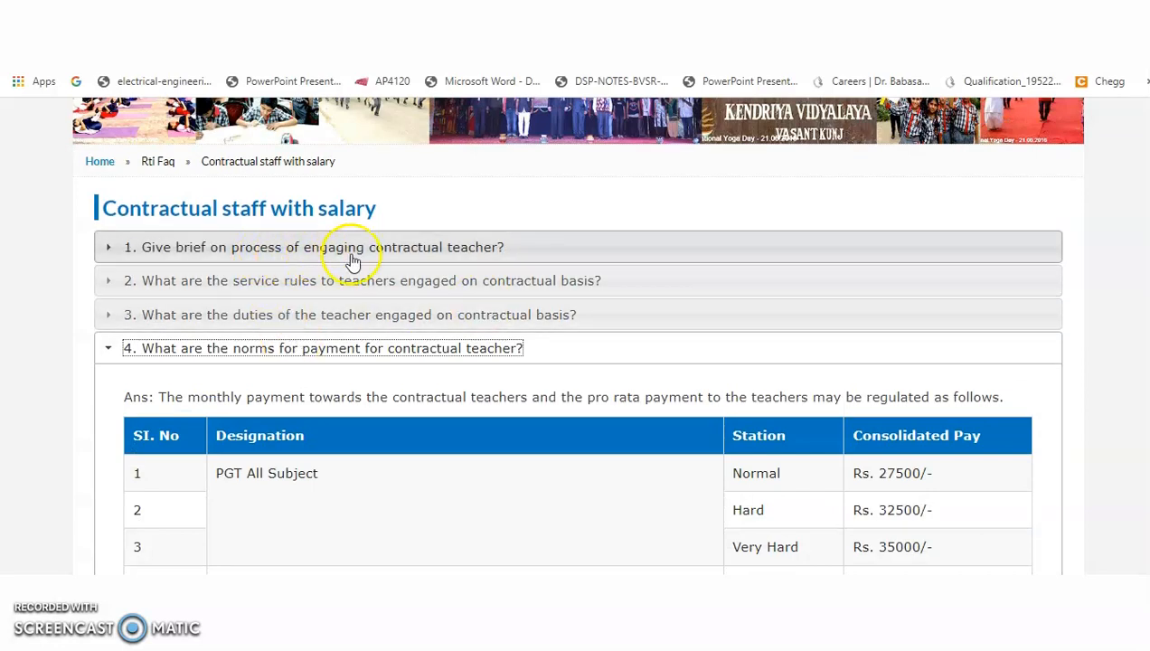
mouse_move(425, 298)
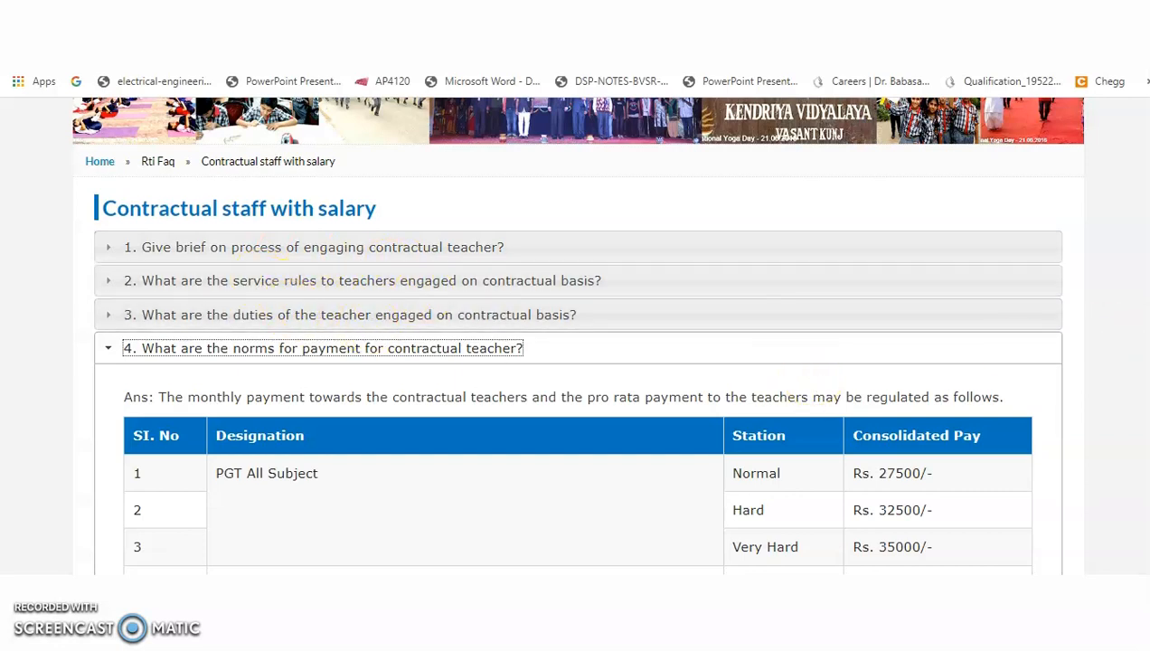
Expand FAQ question 5 on paid leave and question 7 on counselor qualifications
scroll("down", 3)
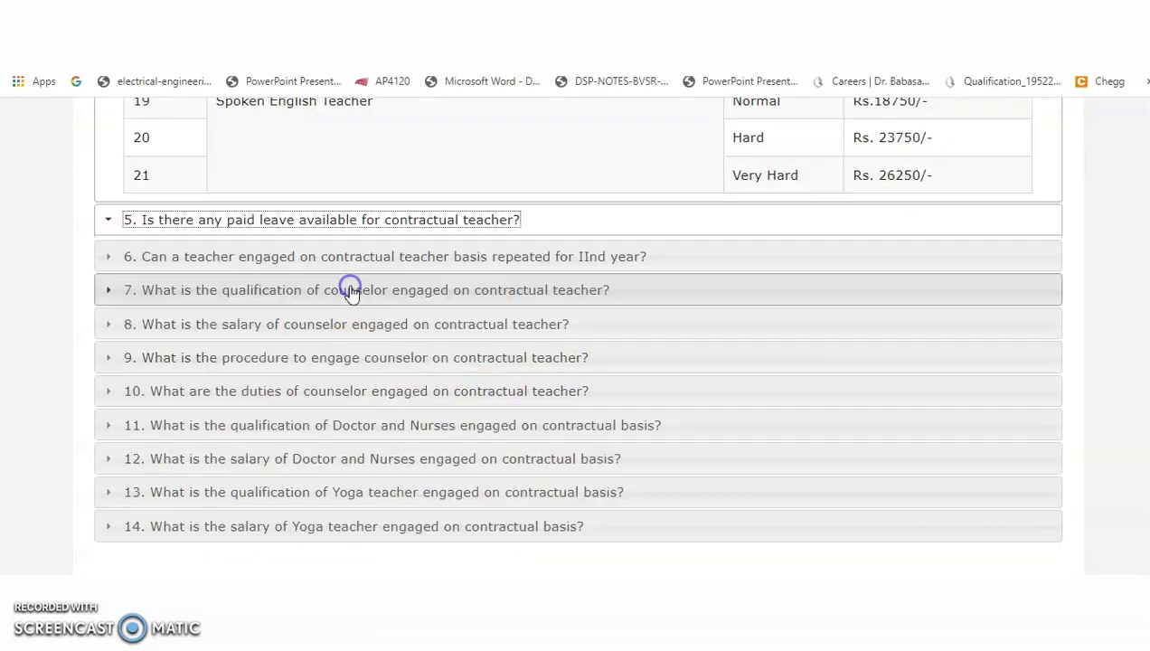
left_click(321, 219)
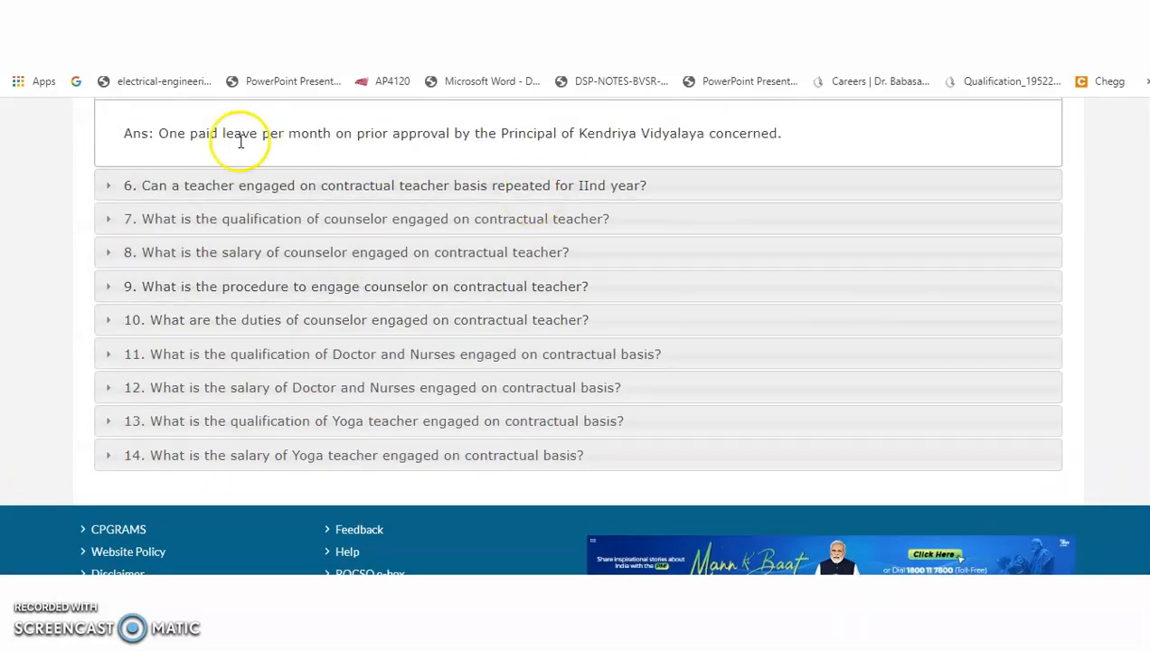
mouse_move(384, 152)
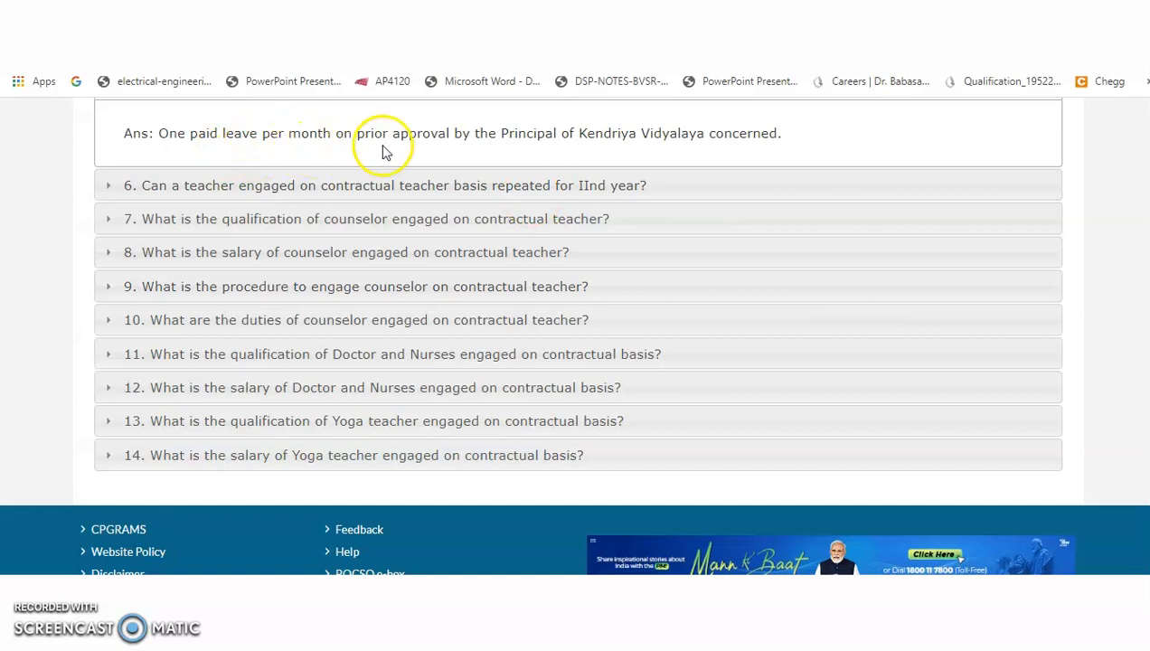
mouse_move(646, 159)
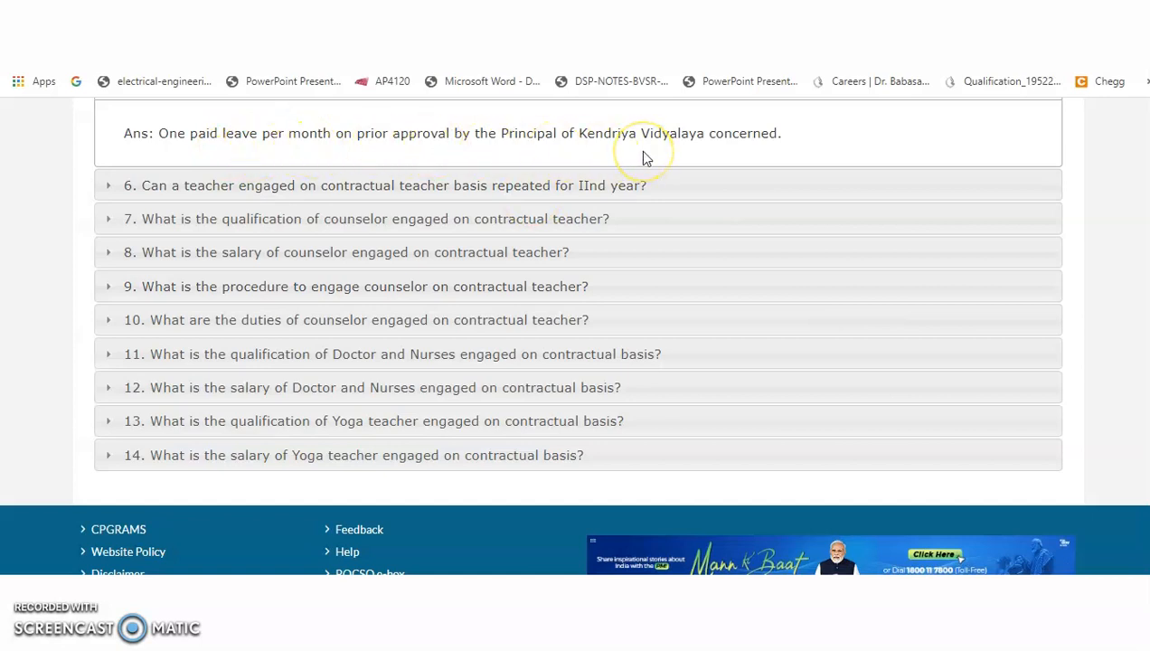
mouse_move(378, 224)
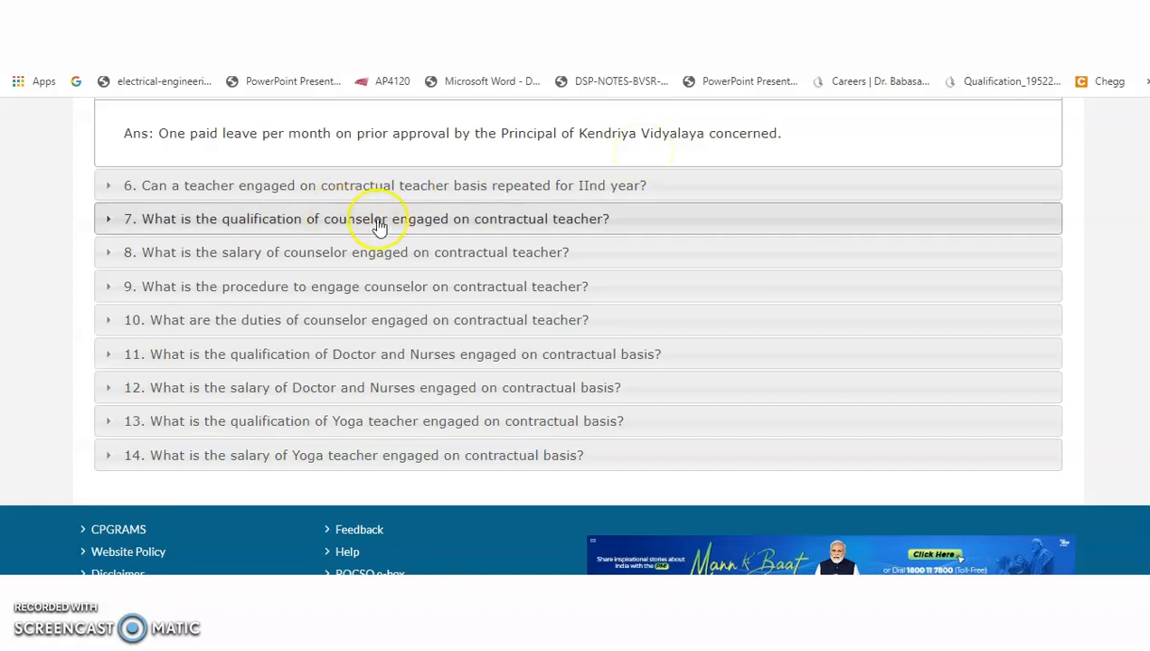
left_click(378, 218)
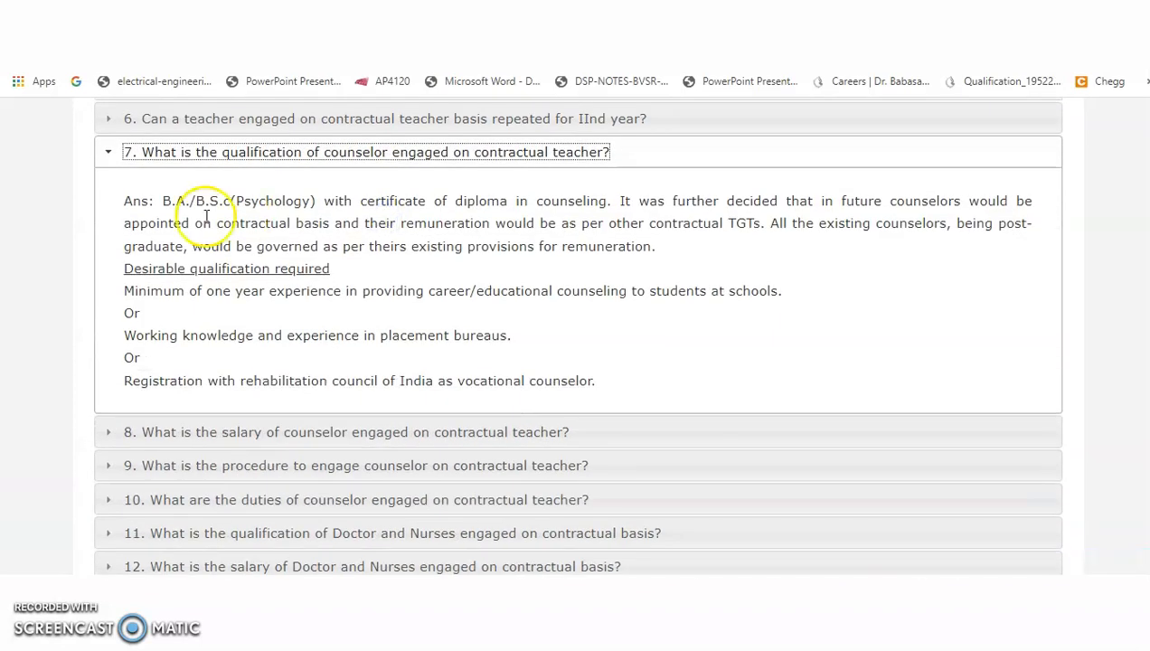